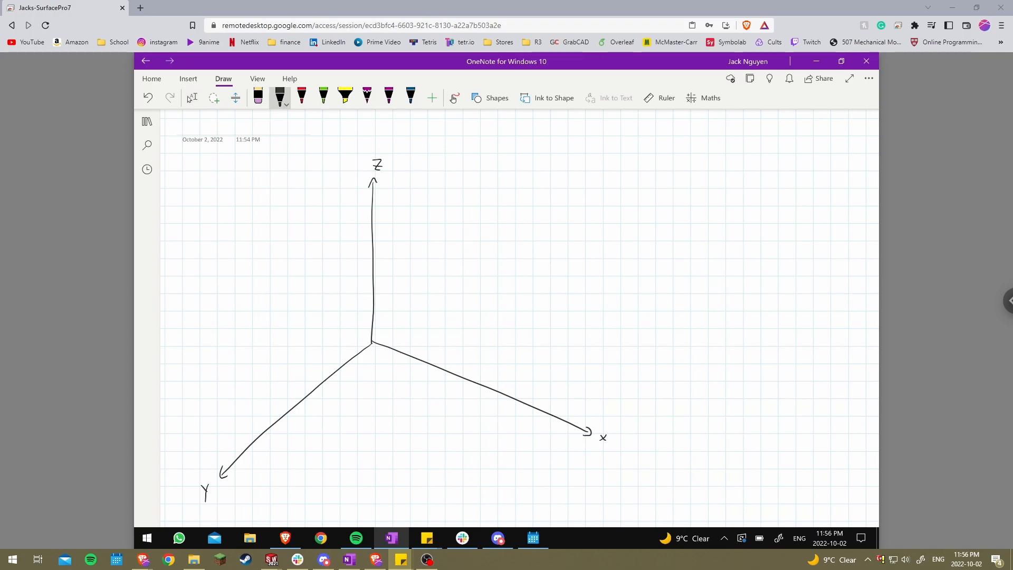
# With the red pen, draw arrows and a wavy path rightward from a point partway up the Z axis.
pyautogui.moveTo(373, 262); pyautogui.dragTo(493, 298)
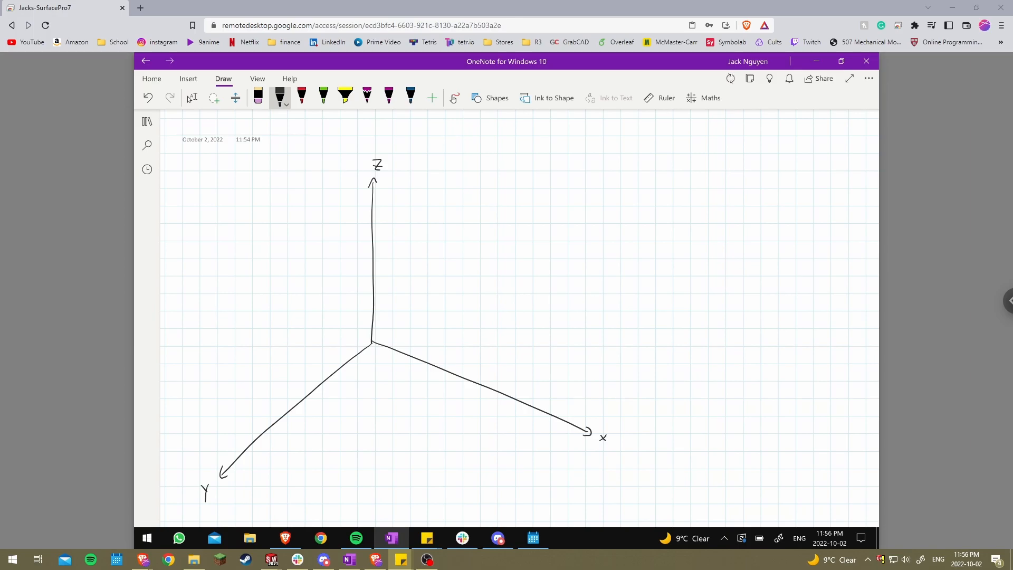
pyautogui.click(301, 97)
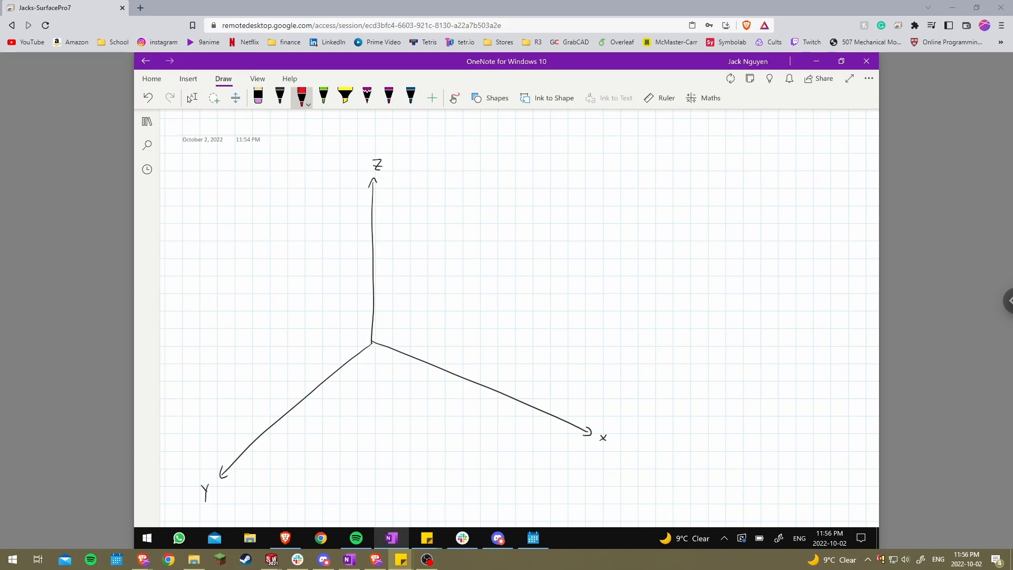
pyautogui.moveTo(374, 349); pyautogui.dragTo(393, 439)
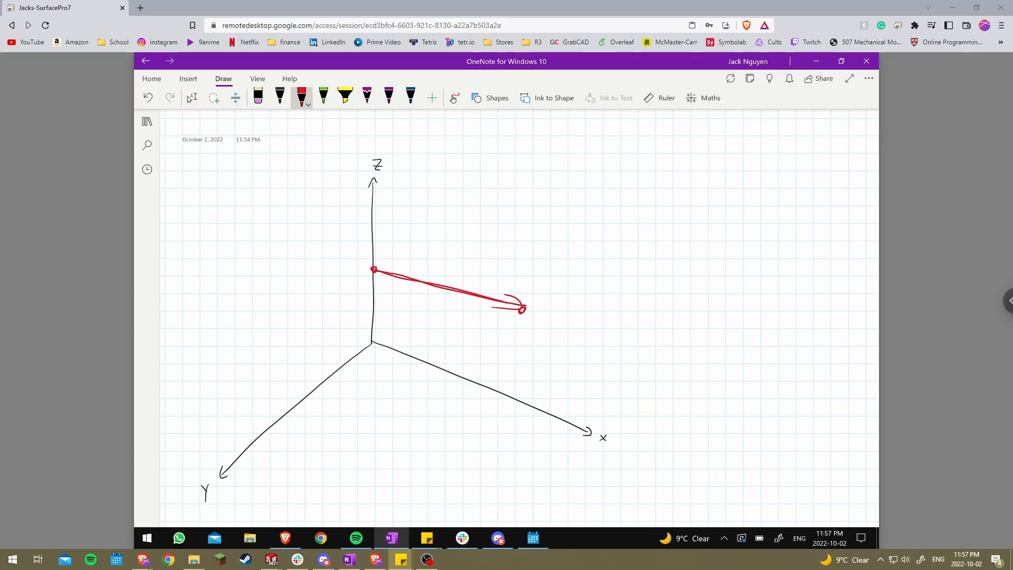
pyautogui.moveTo(374, 269); pyautogui.dragTo(521, 310)
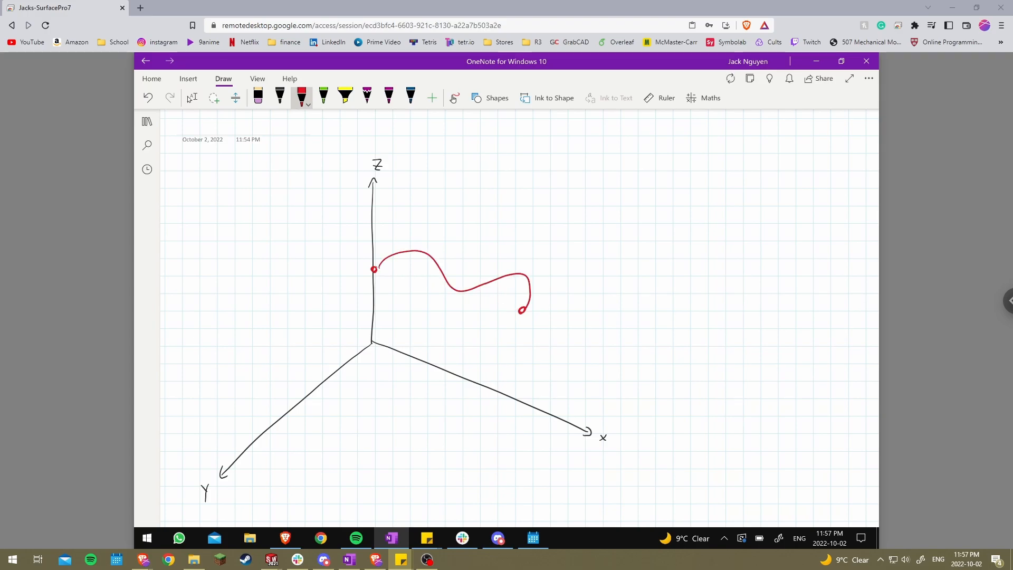
pyautogui.moveTo(374, 269); pyautogui.dragTo(520, 310)
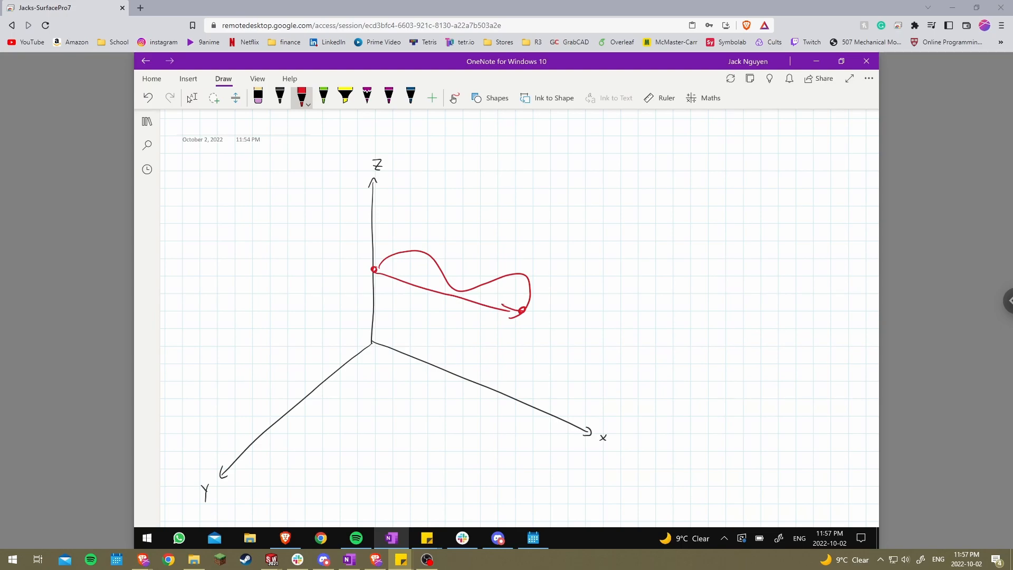
# Add red arrows pointing left, down and upward through the origin of the axes.
pyautogui.moveTo(373, 346); pyautogui.dragTo(389, 429)
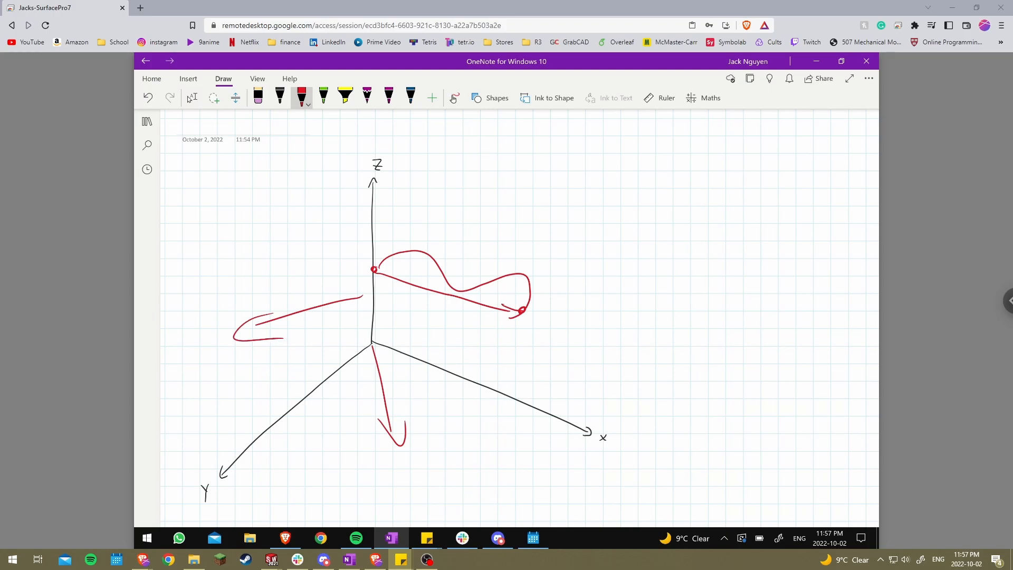
pyautogui.moveTo(374, 342); pyautogui.dragTo(491, 262)
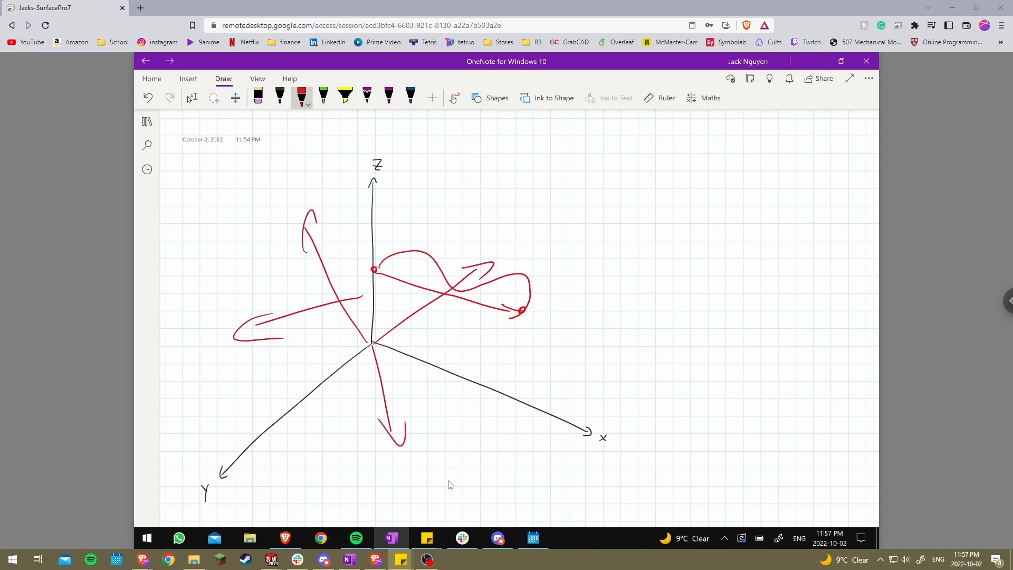
# Switch to the auger assembly, zoom onto the brass nut and select the threaded lead screw.
pyautogui.click(271, 559)
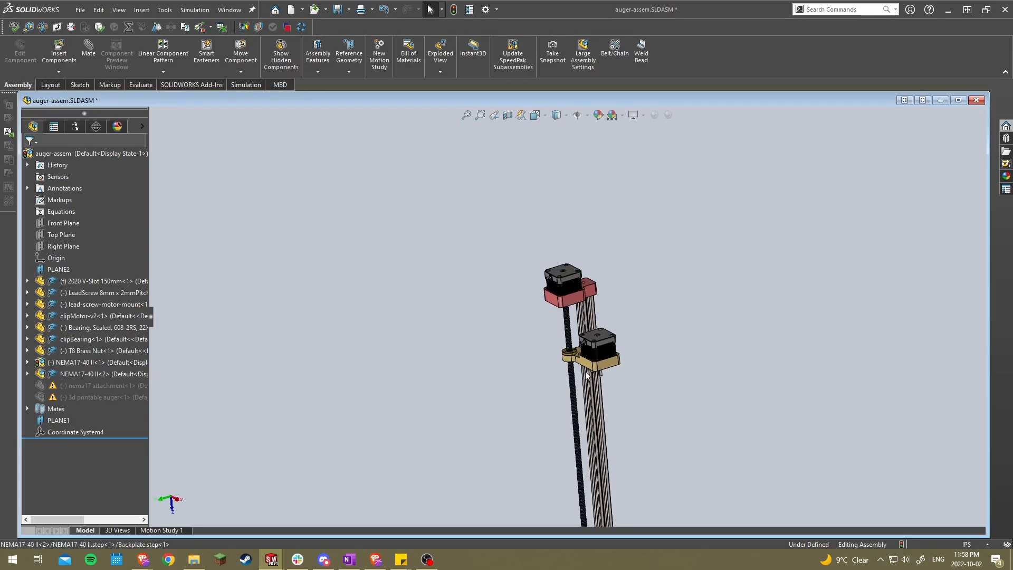
pyautogui.scroll(-3)
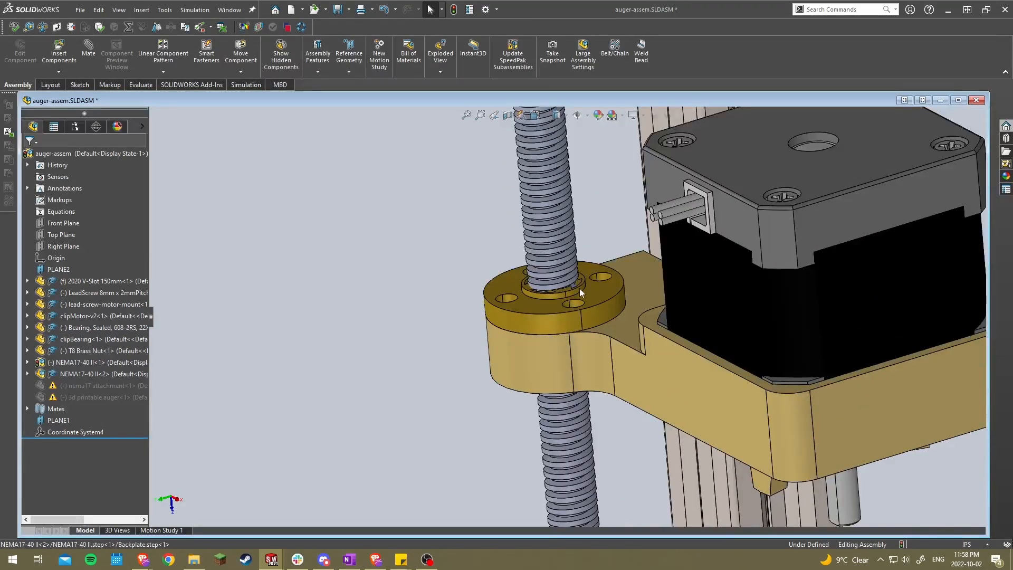
pyautogui.moveTo(556, 235)
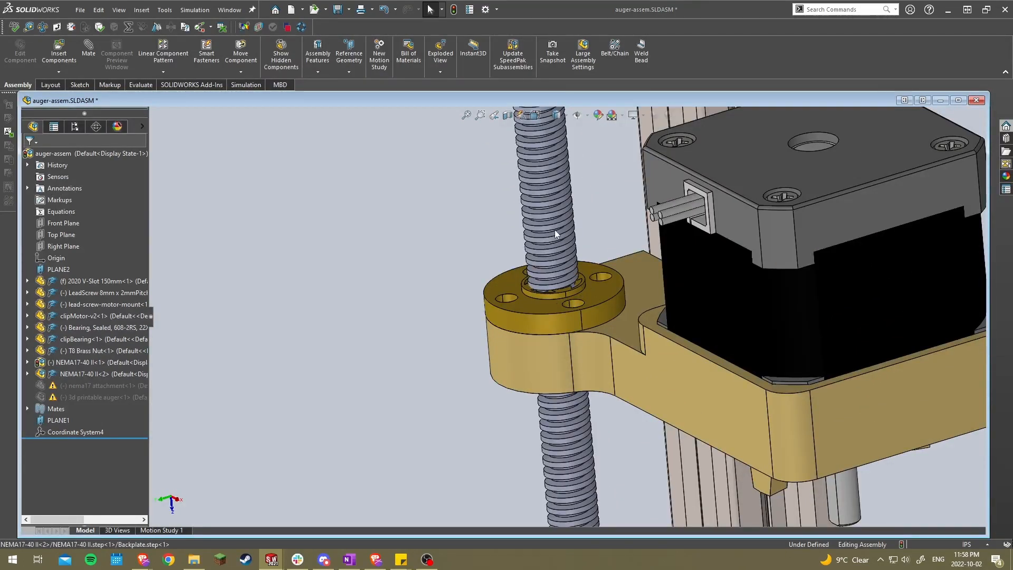
pyautogui.moveTo(559, 276)
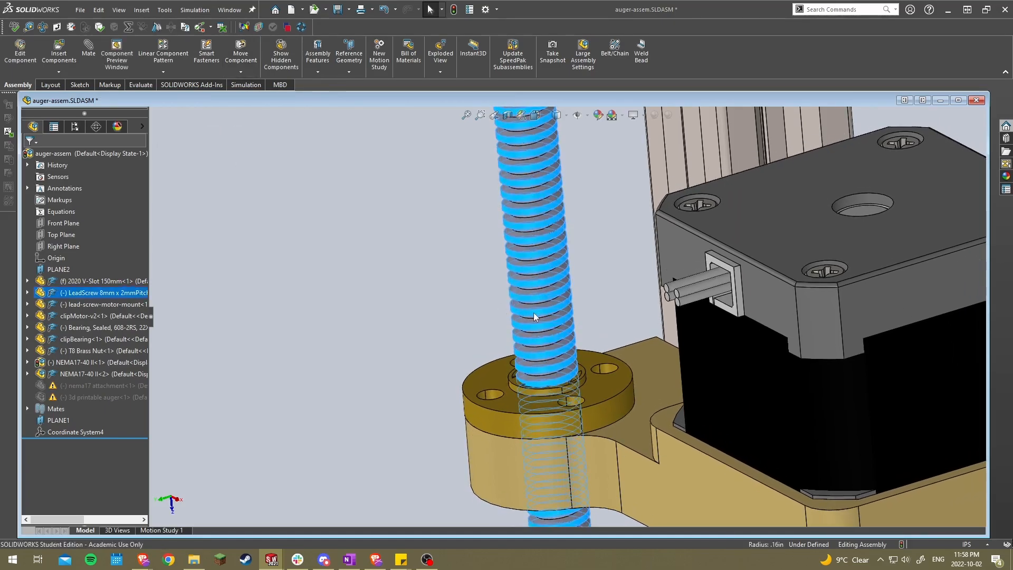
pyautogui.click(453, 307)
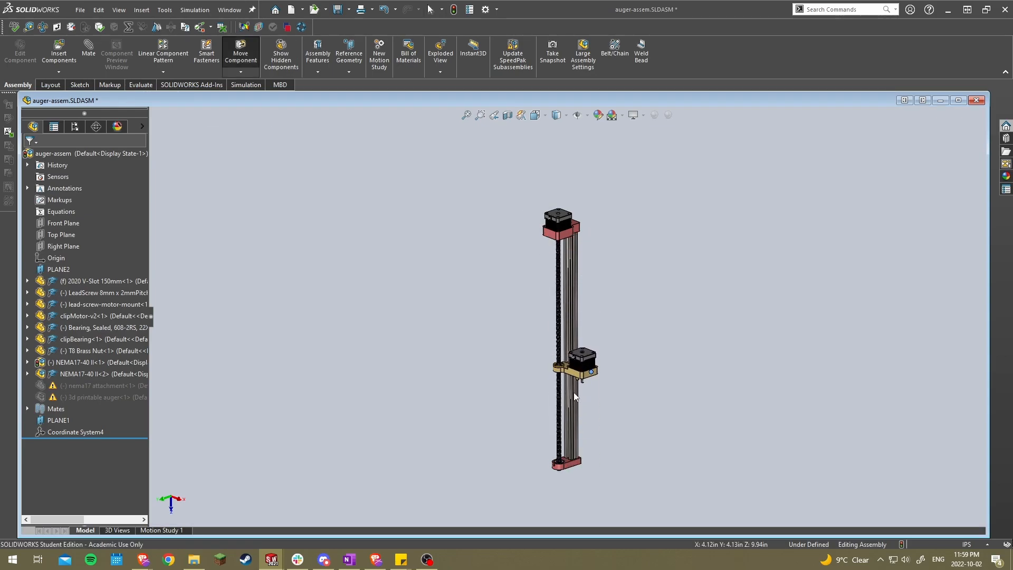
# Slide the motor carriage up the lead screw, then bring up the triangle Z-axis assembly.
pyautogui.moveTo(574, 361); pyautogui.dragTo(575, 277)
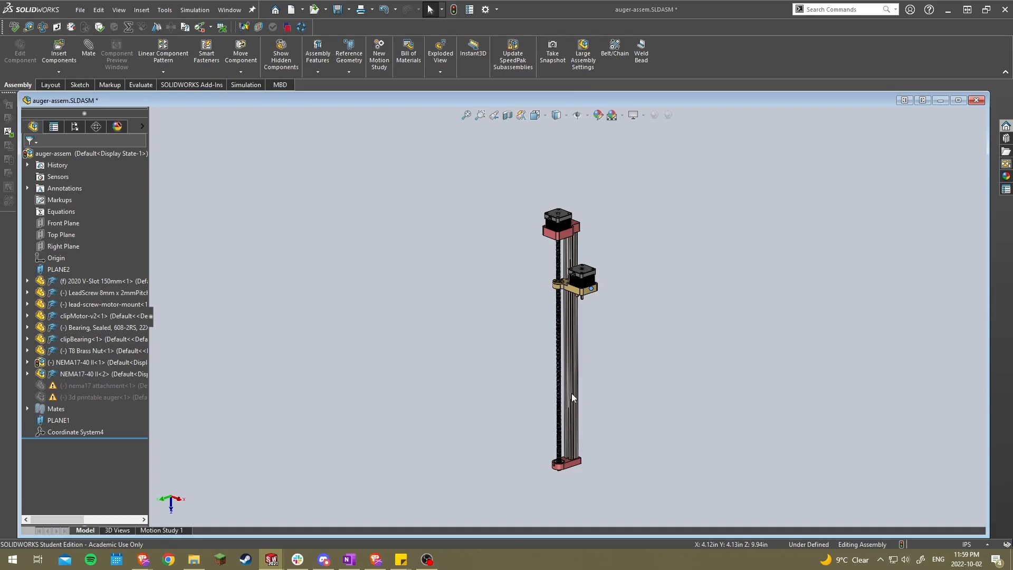
pyautogui.moveTo(570, 246)
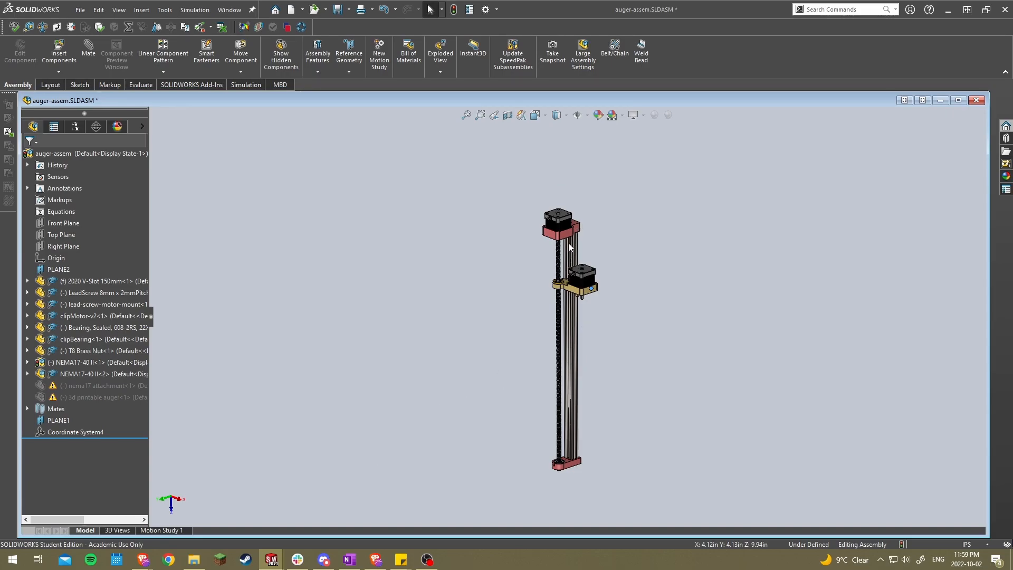
pyautogui.moveTo(555, 496)
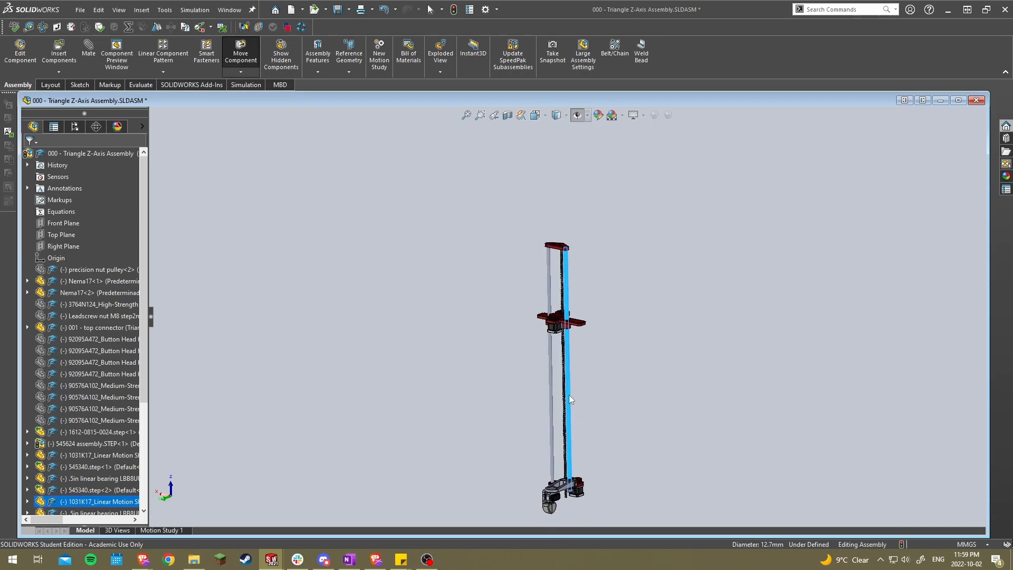
pyautogui.scroll(3)
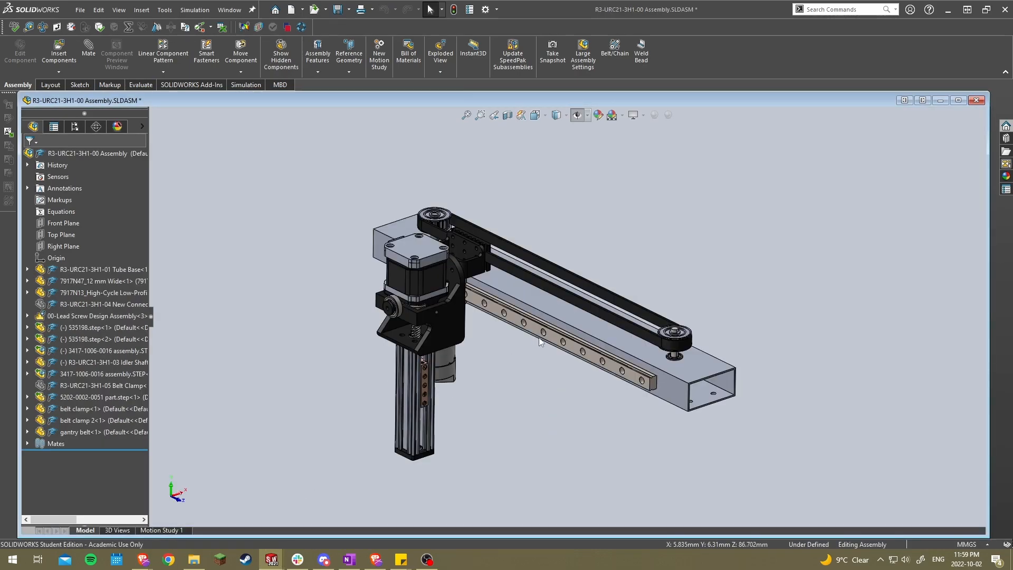
pyautogui.moveTo(524, 361)
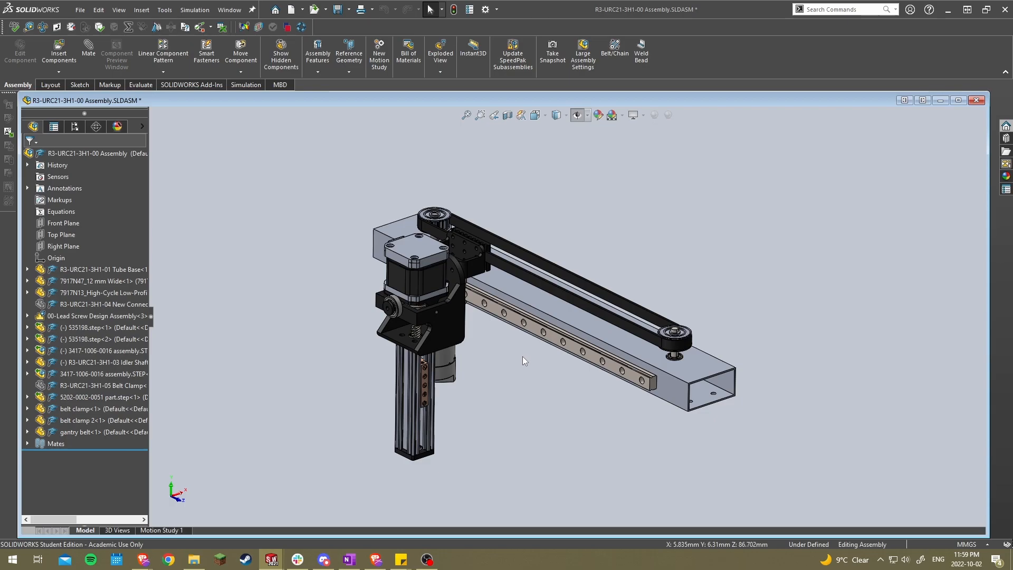
# Turn the belt-drive gantry side-on and onto the motor pulley engaging the timing belt.
pyautogui.moveTo(523, 361); pyautogui.dragTo(628, 362)
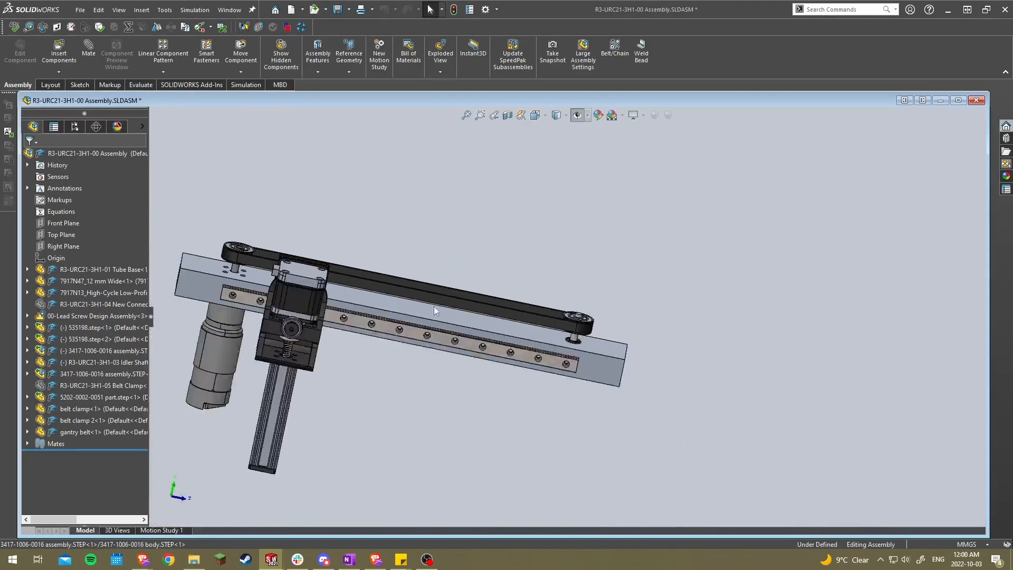
pyautogui.moveTo(433, 310); pyautogui.dragTo(255, 265)
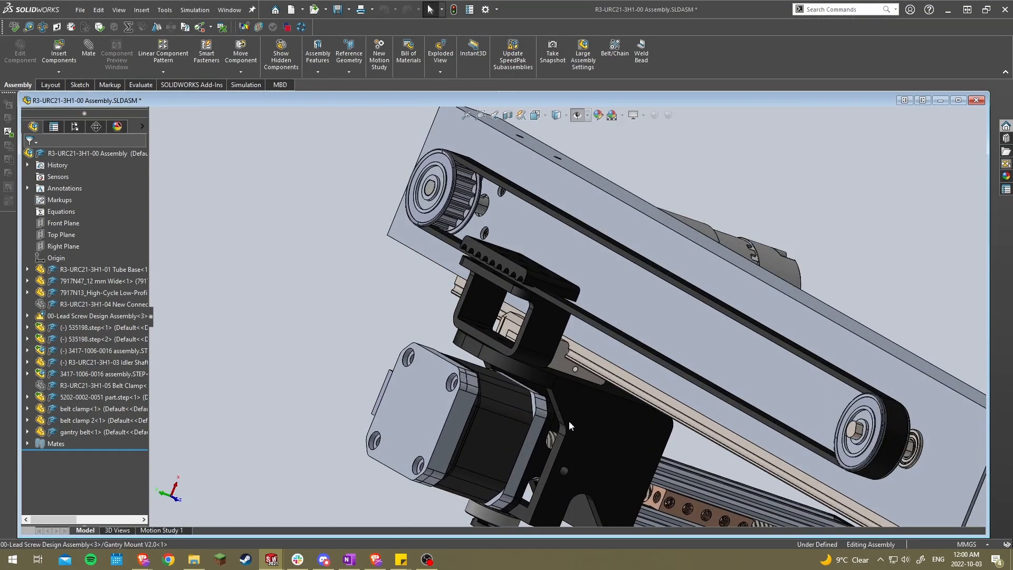
pyautogui.moveTo(552, 343)
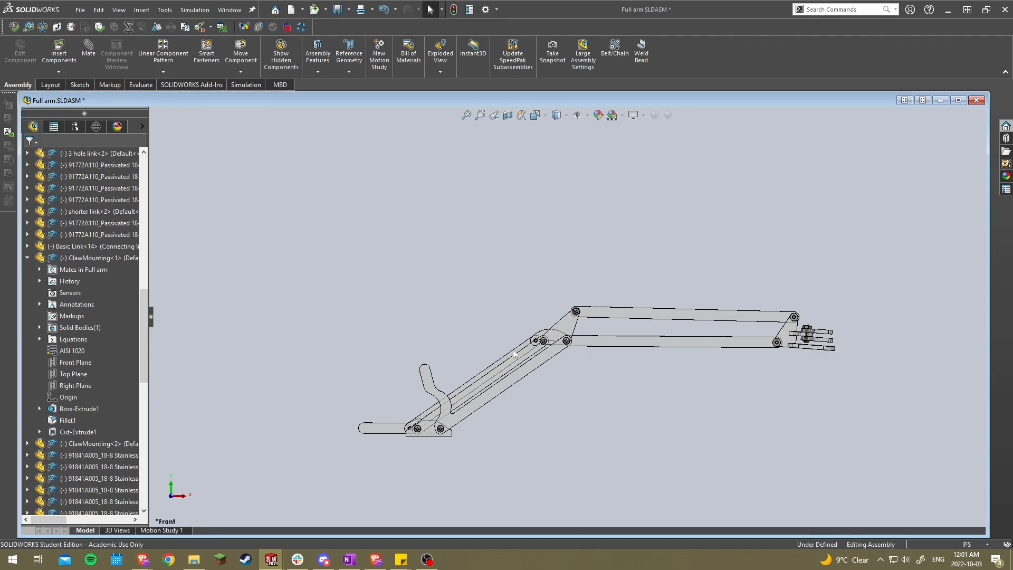
pyautogui.moveTo(273, 559)
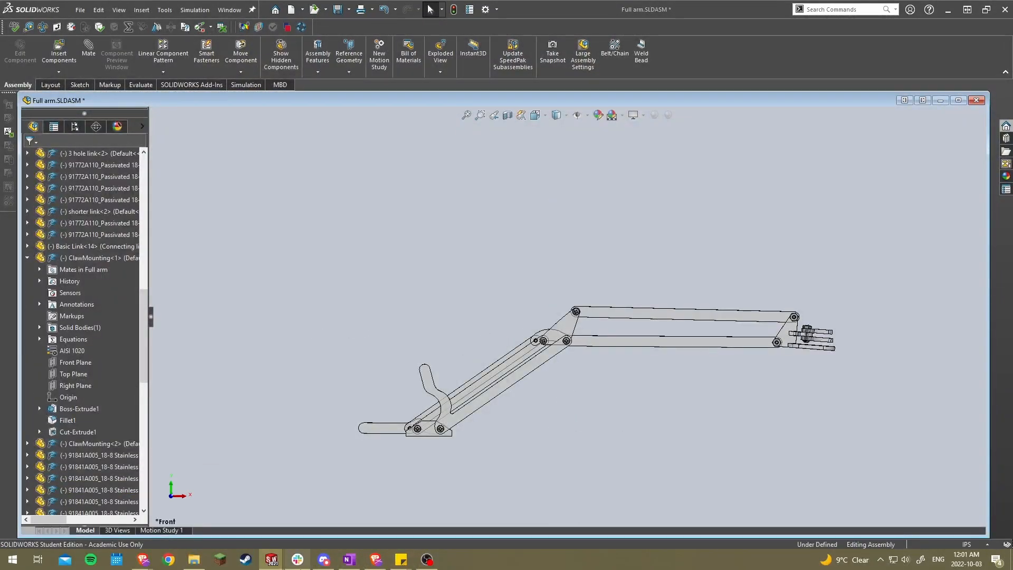
# Bring the OneNote axes sketch to the front from the taskbar browser thumbnail.
pyautogui.click(376, 560)
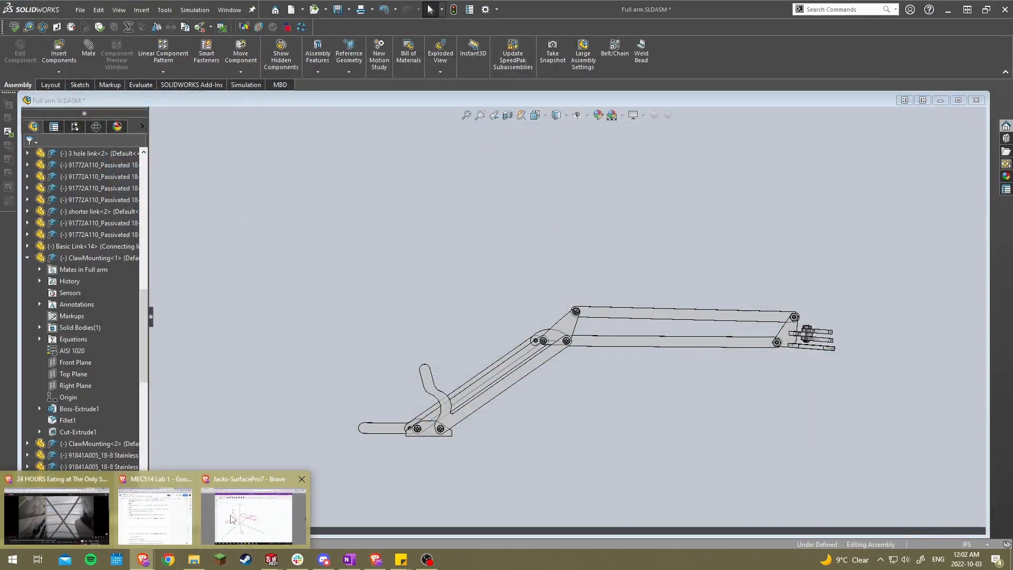
pyautogui.click(253, 517)
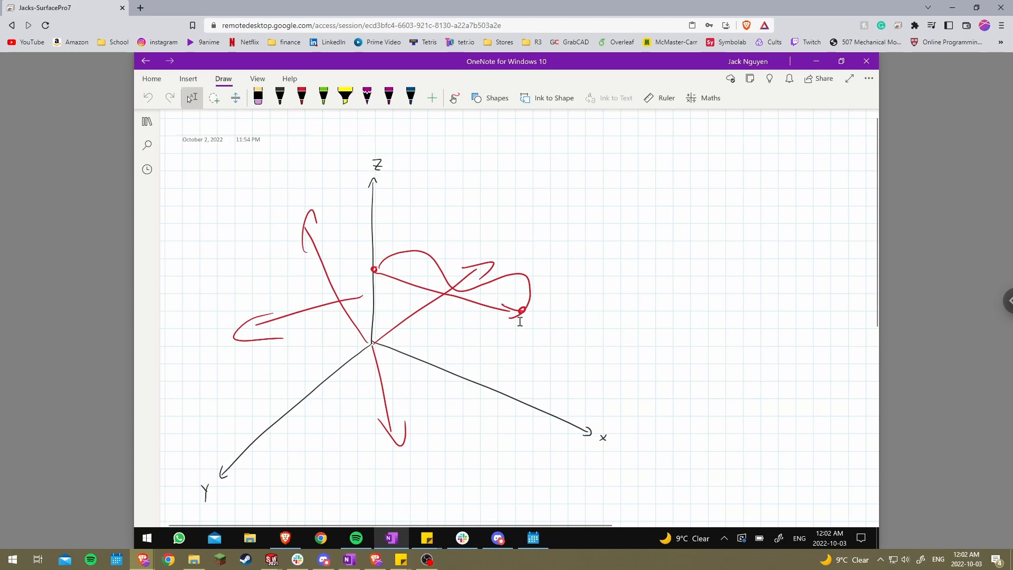
pyautogui.moveTo(509, 311)
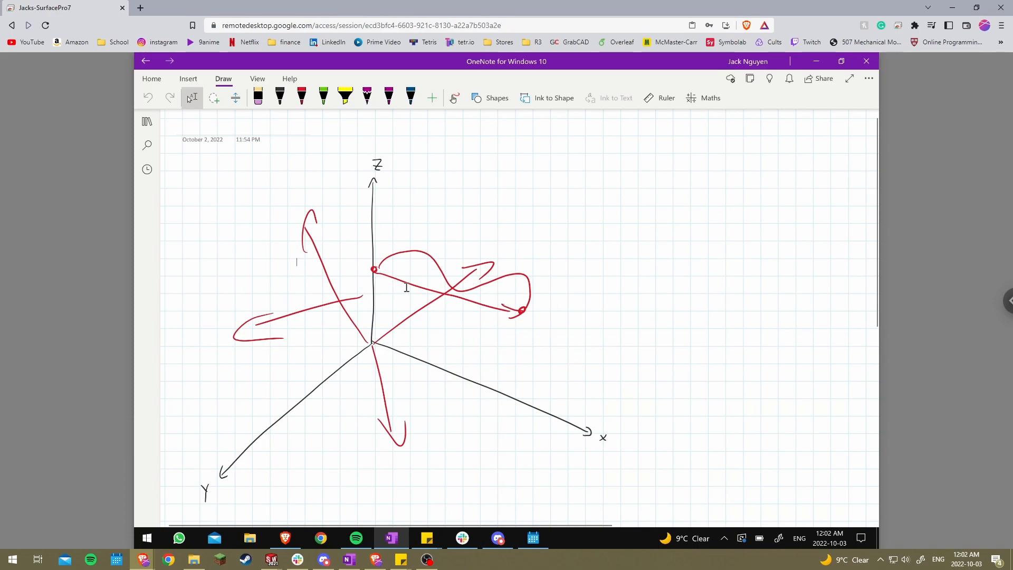
# Return to the Full arm assembly in SOLIDWORKS from the taskbar.
pyautogui.click(272, 559)
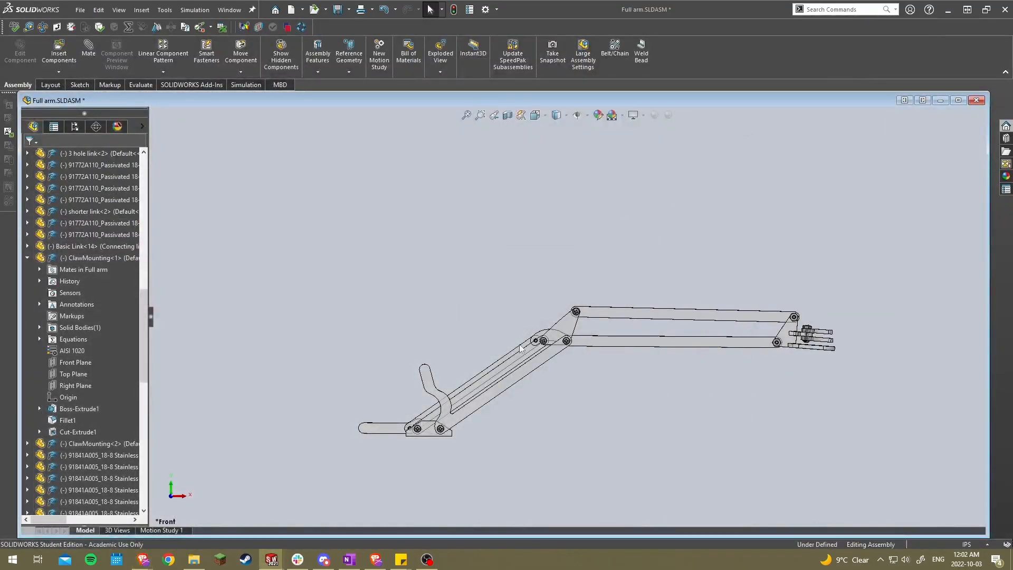
pyautogui.moveTo(494, 384)
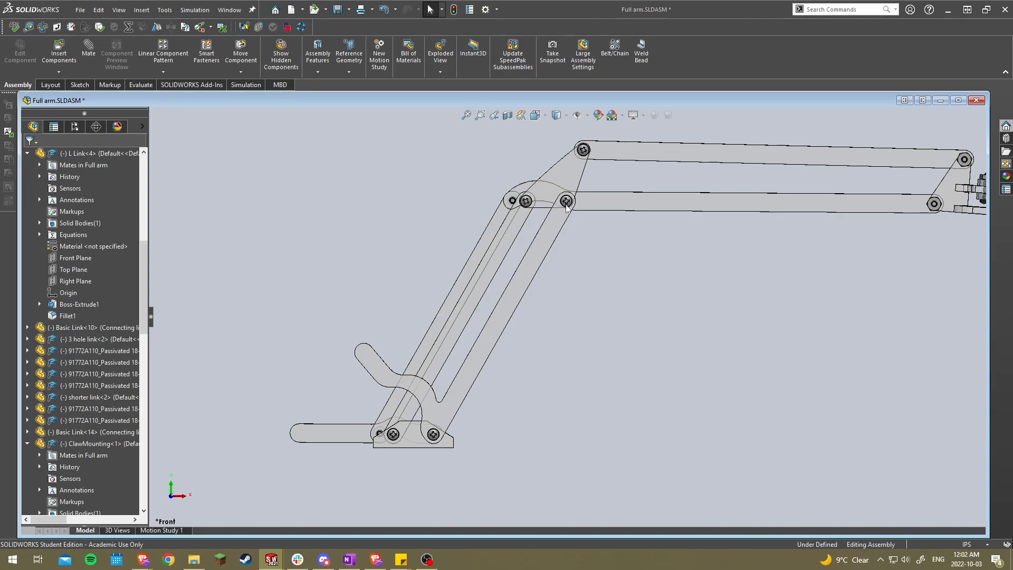
pyautogui.moveTo(433, 452)
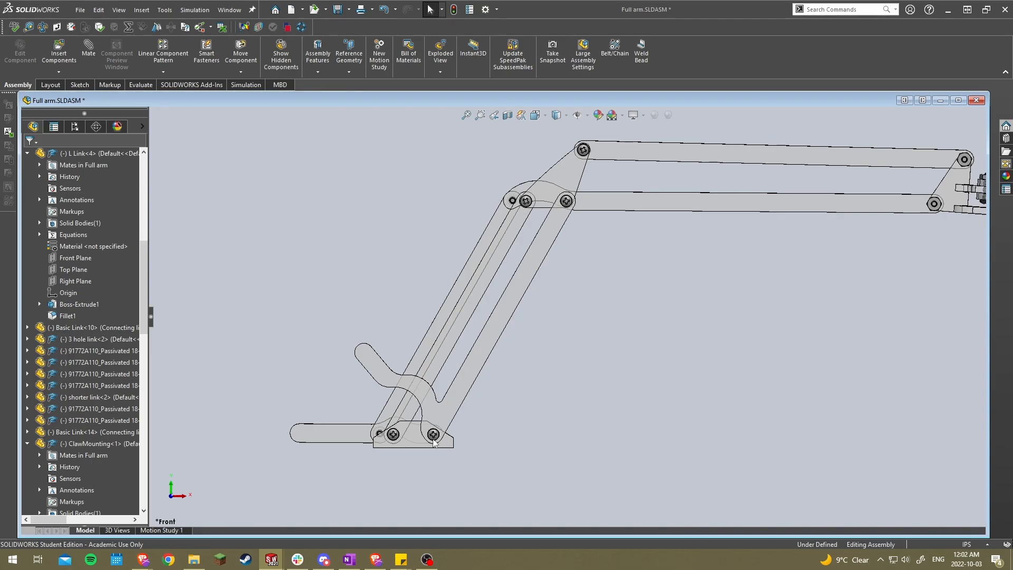
pyautogui.moveTo(397, 442)
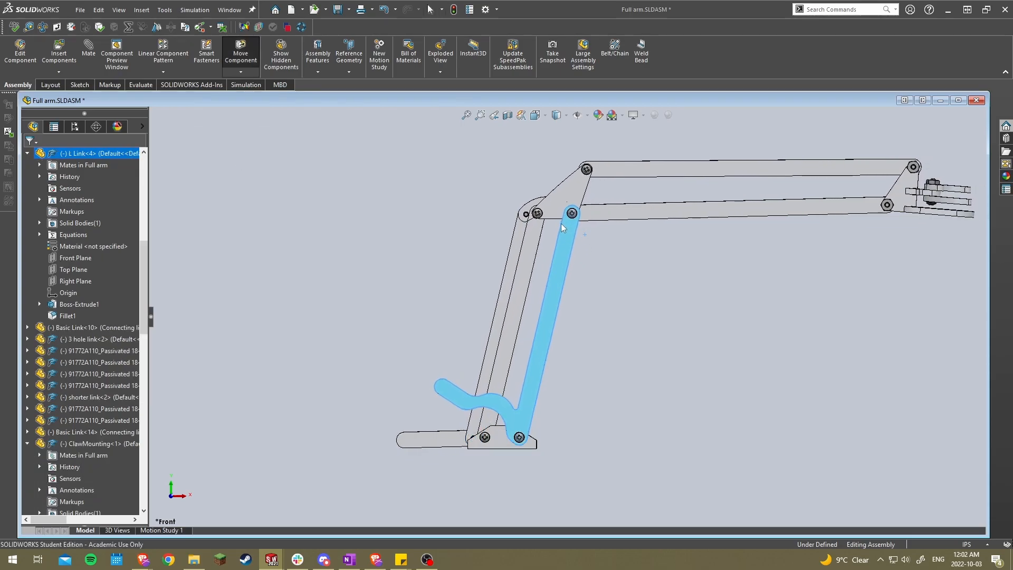
# Swing the lower L link down and back up, then bring the OneNote sketch forward.
pyautogui.moveTo(571, 213); pyautogui.dragTo(425, 226)
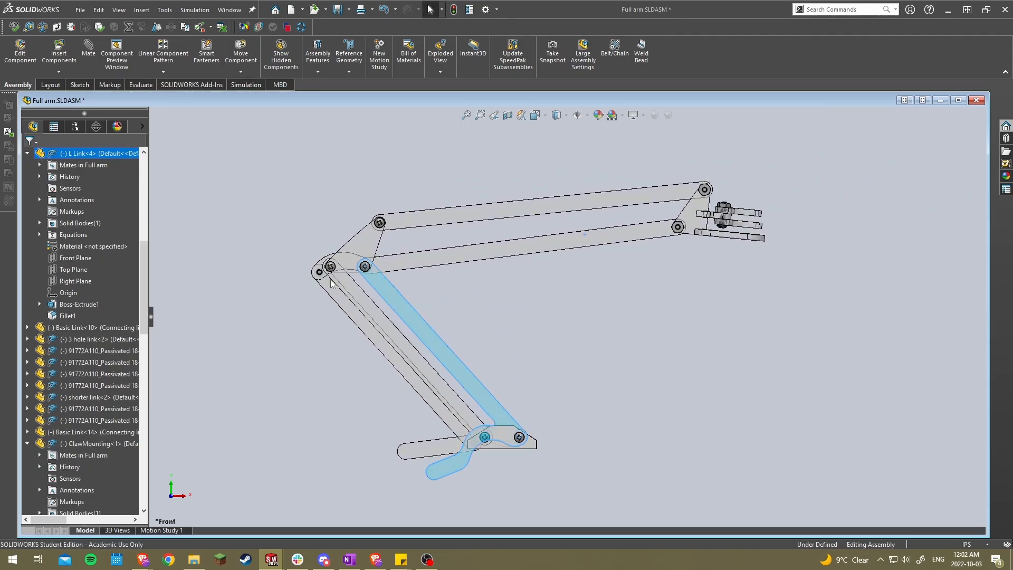
pyautogui.moveTo(625, 284)
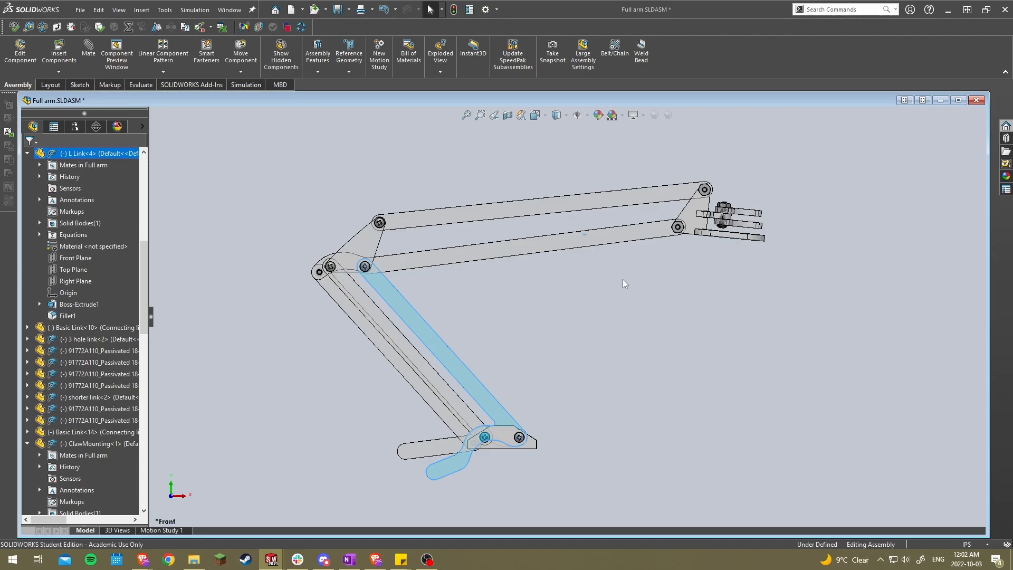
pyautogui.moveTo(749, 281)
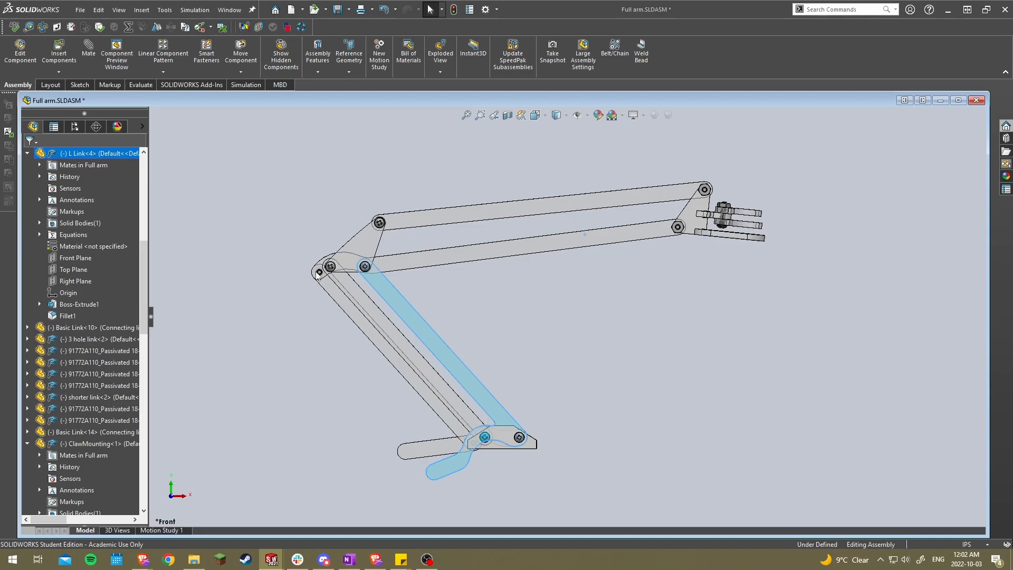
pyautogui.moveTo(427, 279)
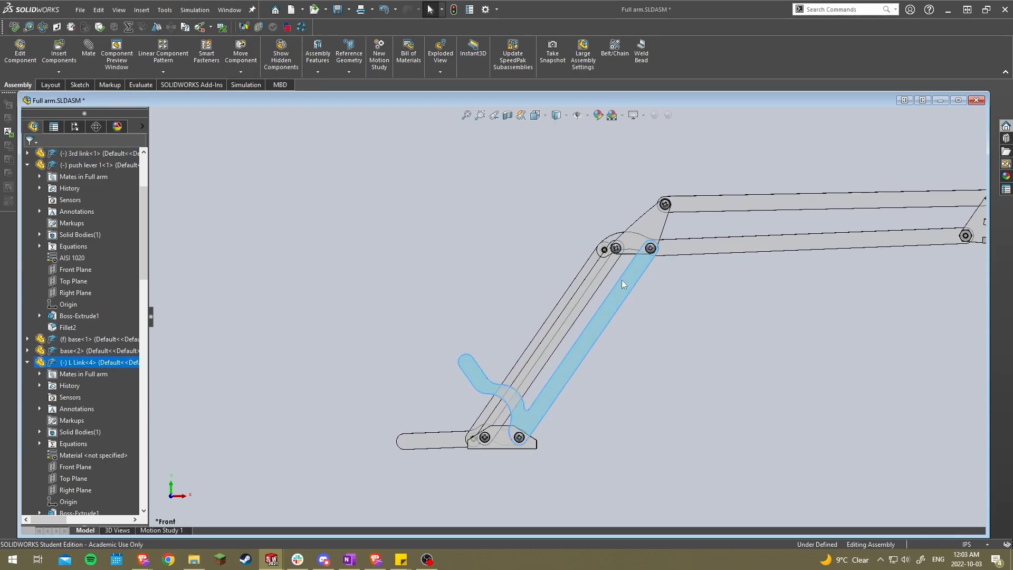
pyautogui.moveTo(623, 284); pyautogui.dragTo(407, 289)
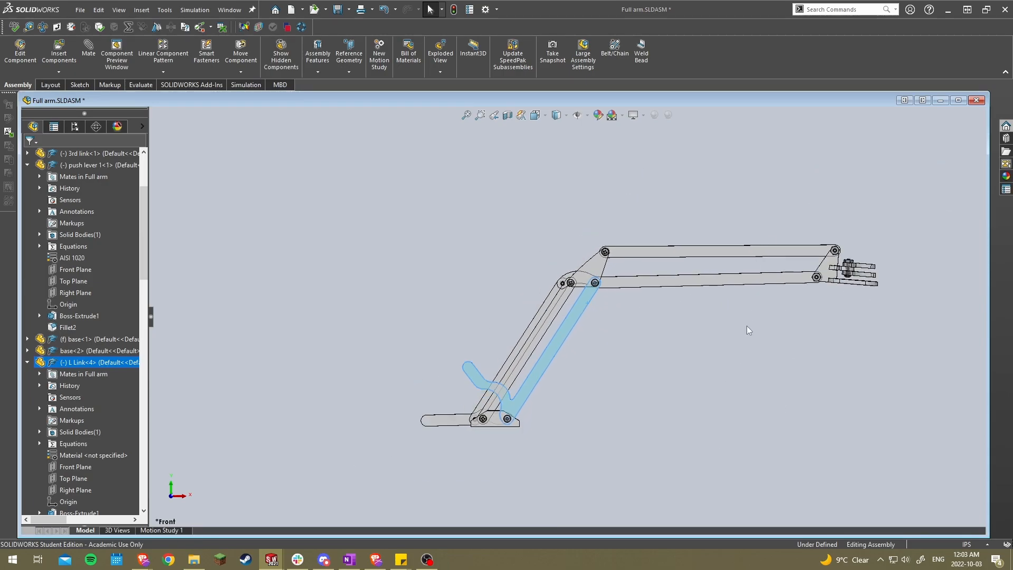
pyautogui.moveTo(453, 384)
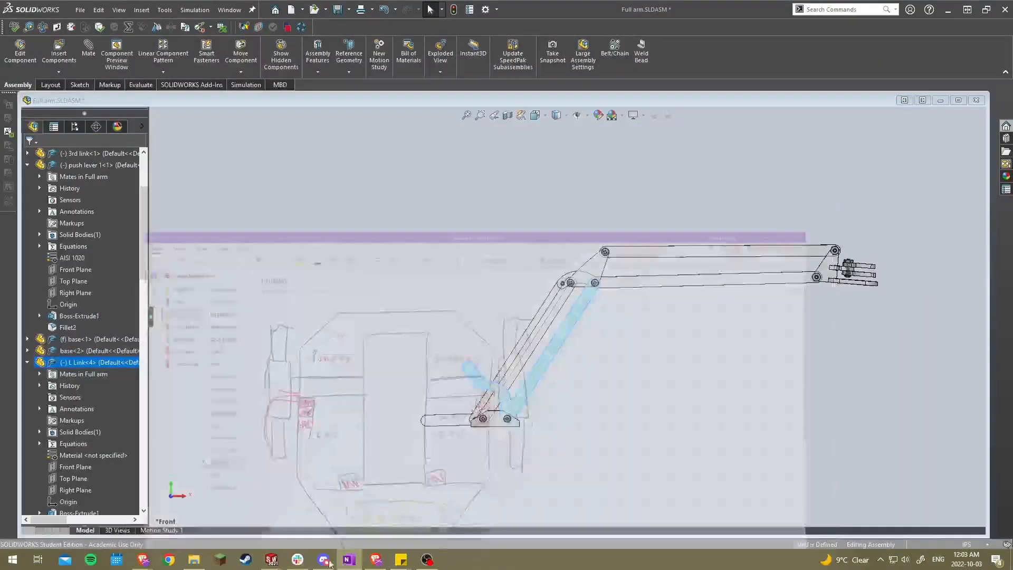
pyautogui.click(347, 559)
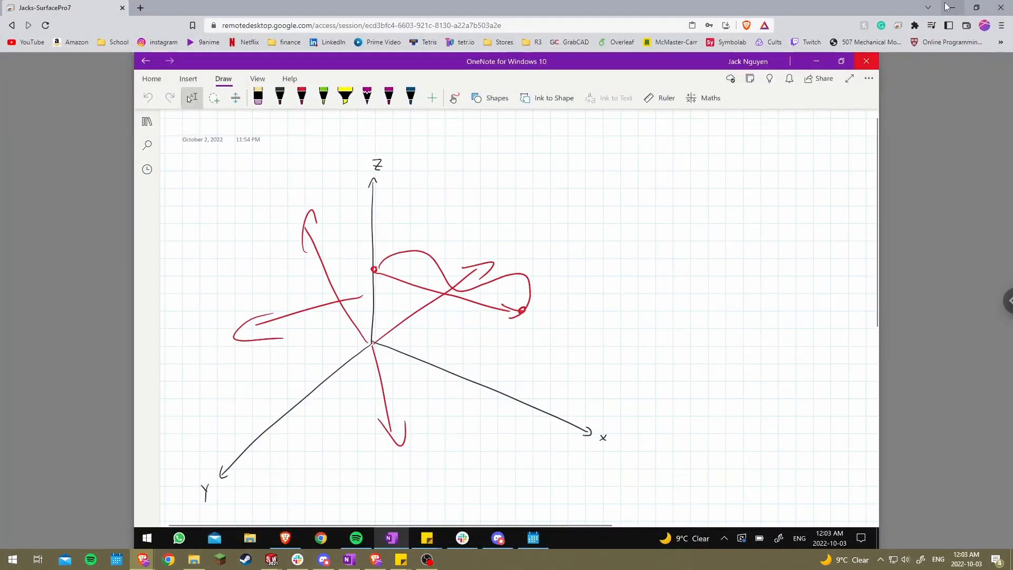
# Back in the arm assembly, pull the claw end down and lift it to raise the upper arm.
pyautogui.click(270, 559)
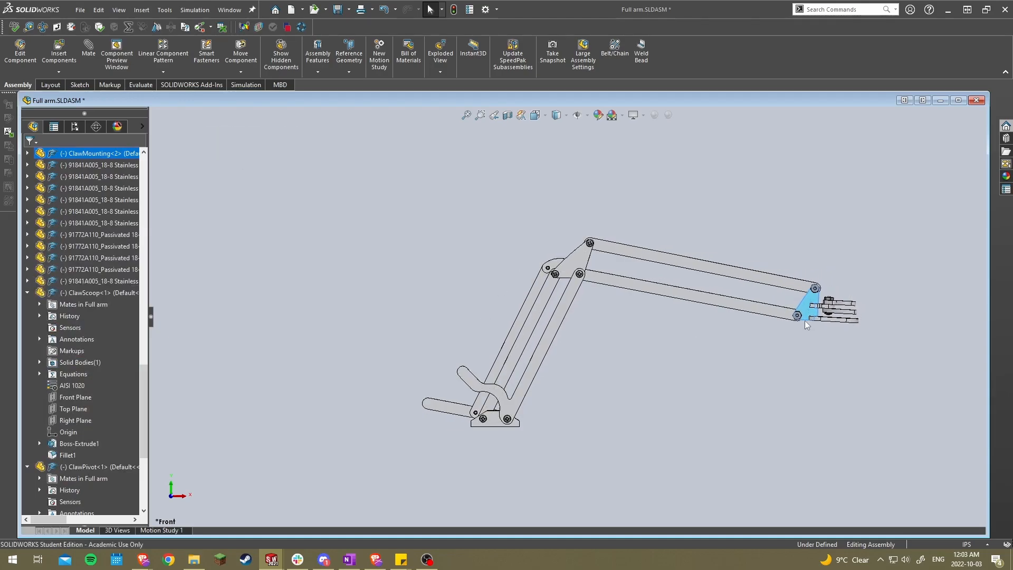
pyautogui.moveTo(806, 317); pyautogui.dragTo(765, 374)
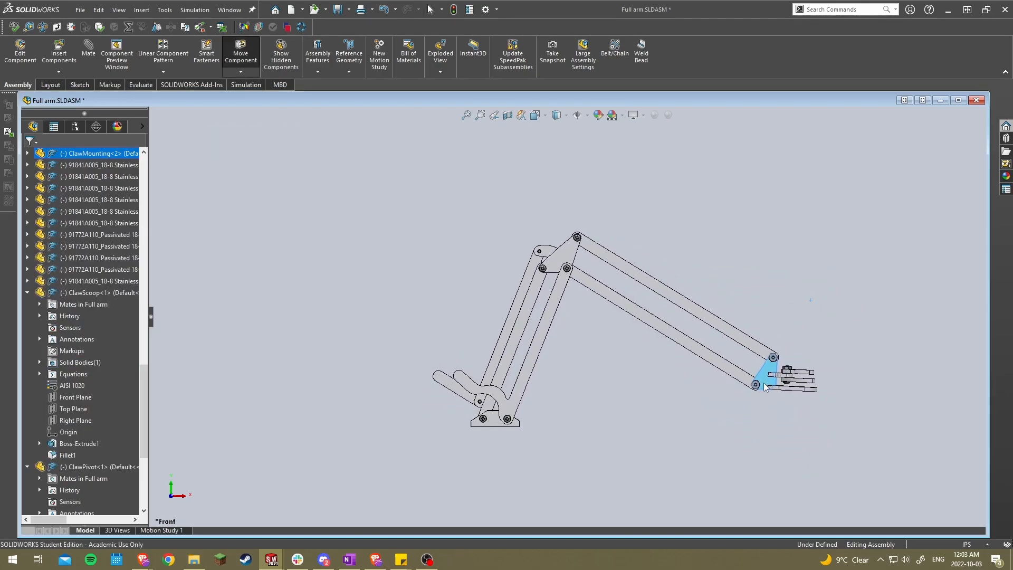
pyautogui.moveTo(766, 359); pyautogui.dragTo(752, 258)
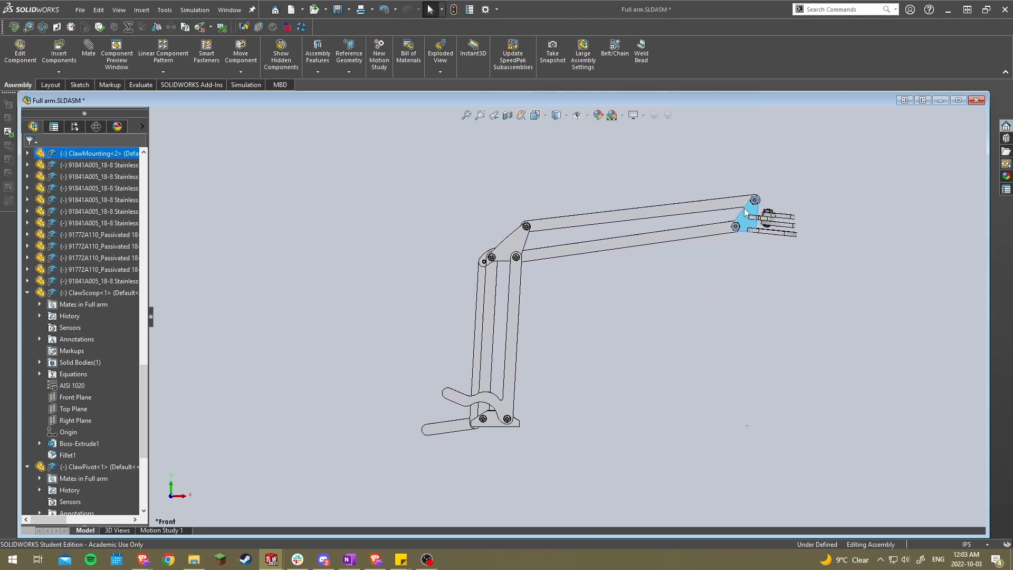
# Swing the claw end down and up again, leaving the arm upright with the upper link extended.
pyautogui.moveTo(742, 213); pyautogui.dragTo(742, 417)
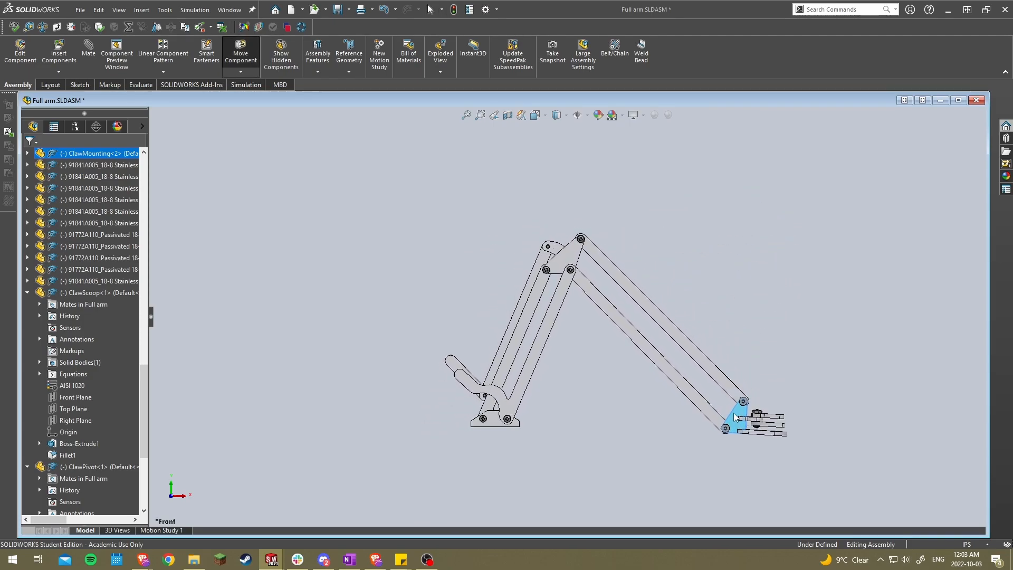
pyautogui.moveTo(736, 417); pyautogui.dragTo(733, 216)
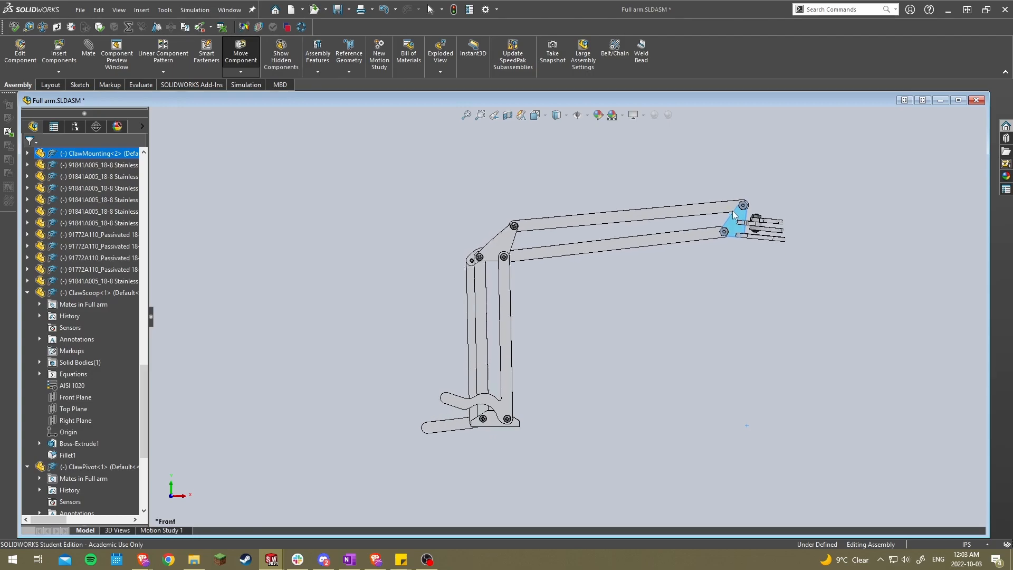
pyautogui.moveTo(733, 214); pyautogui.dragTo(733, 378)
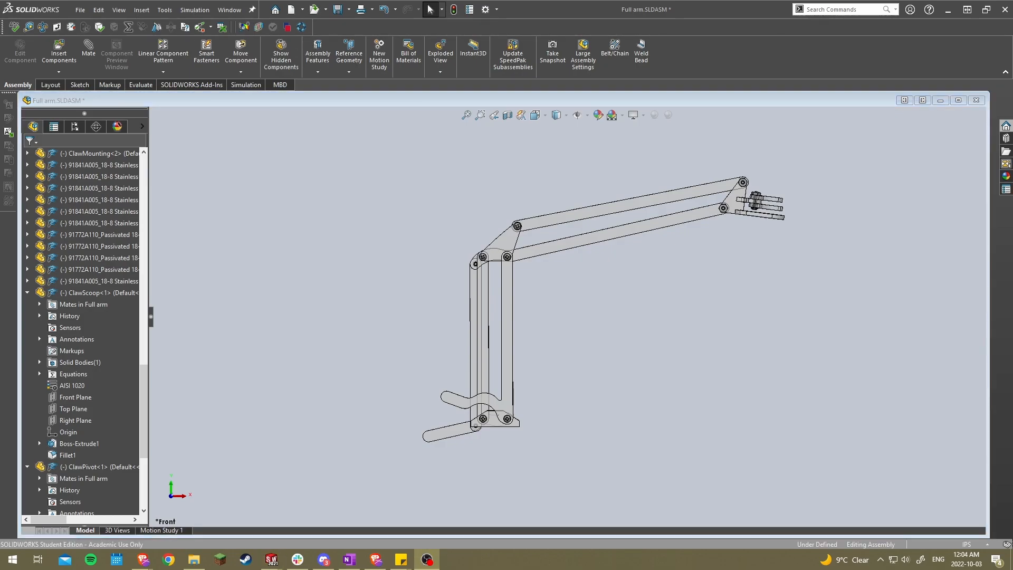
pyautogui.moveTo(641, 238)
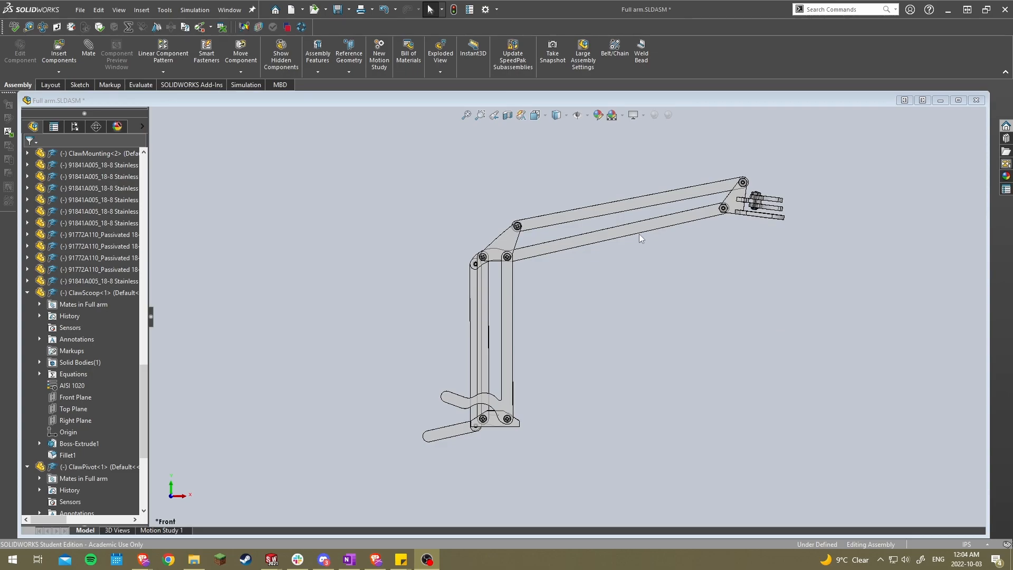